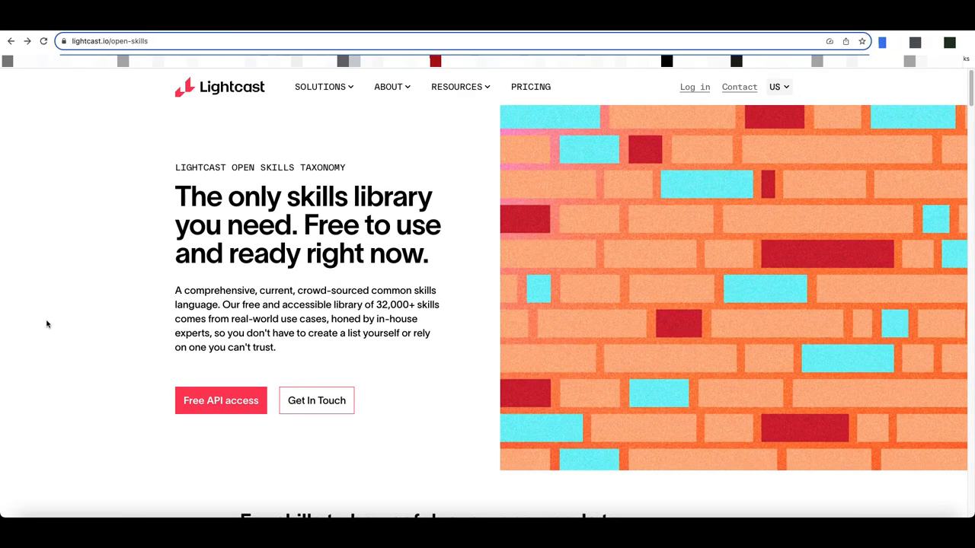
- Scroll down the Open Skills page to the Skills Library search tool
scroll("down", 3)
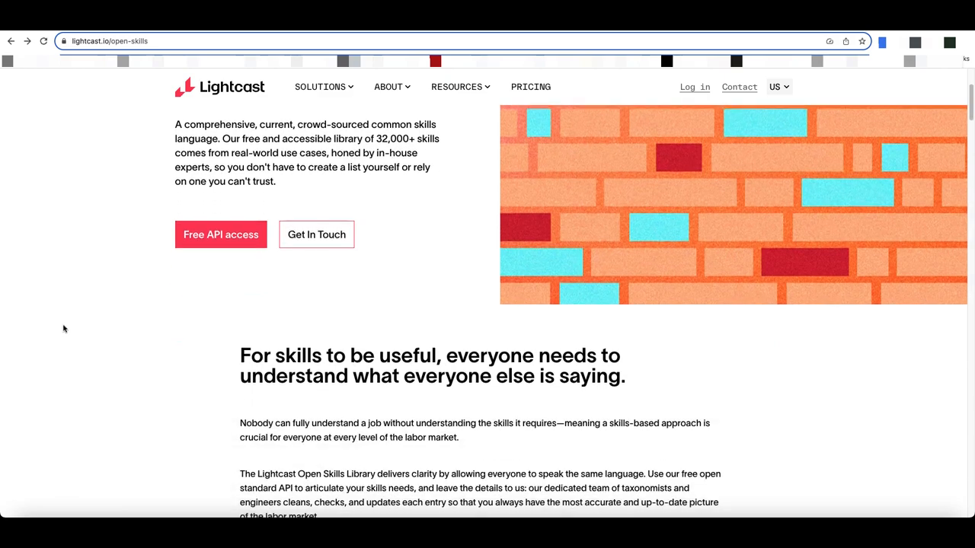
scroll("down", 3)
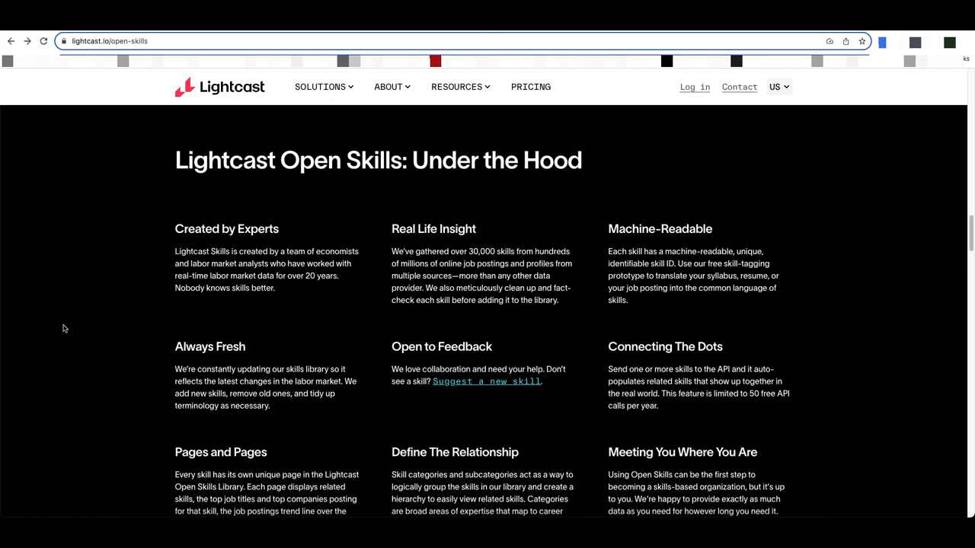
scroll("down", 3)
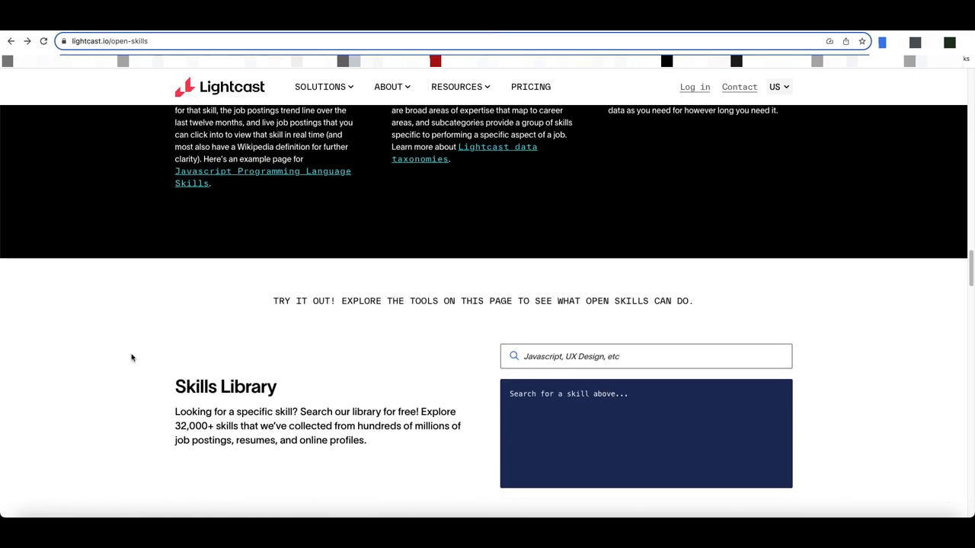
scroll("down", 3)
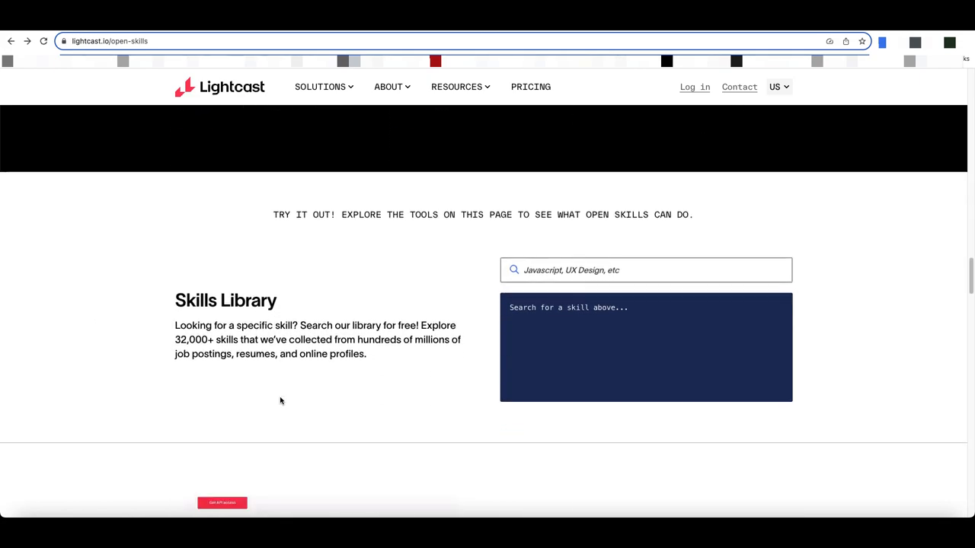
scroll("down", 3)
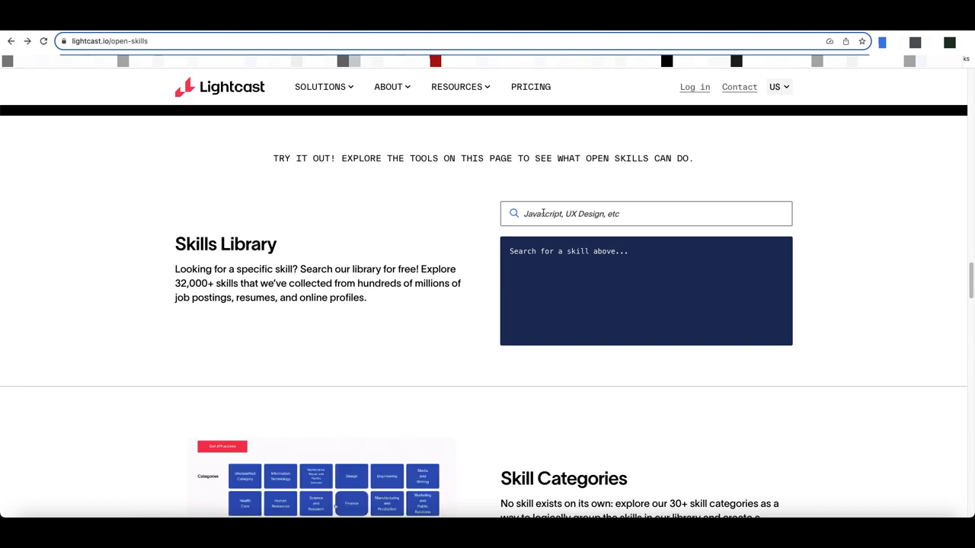
- Search the Skills Library for 'diversity' and browse the matching skills
left_click(646, 214)
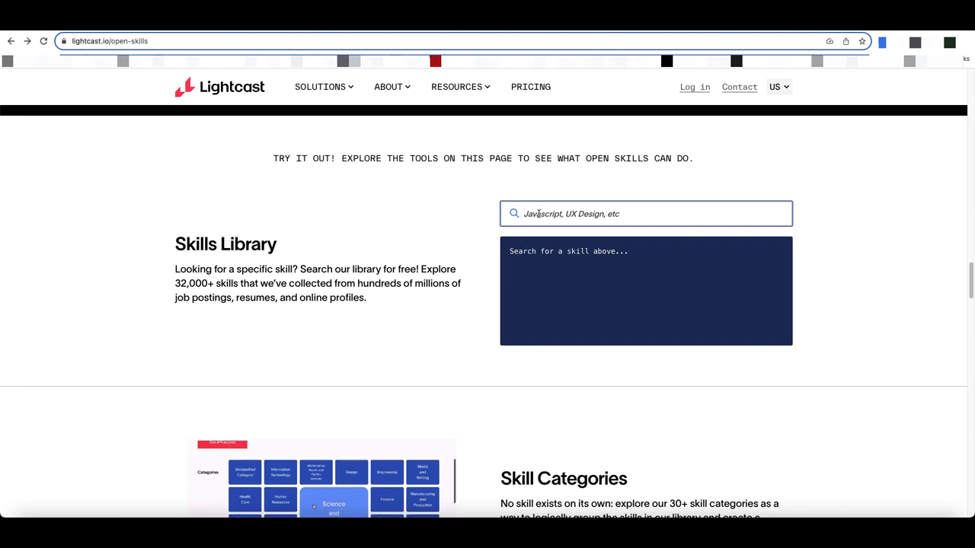
type("diversity")
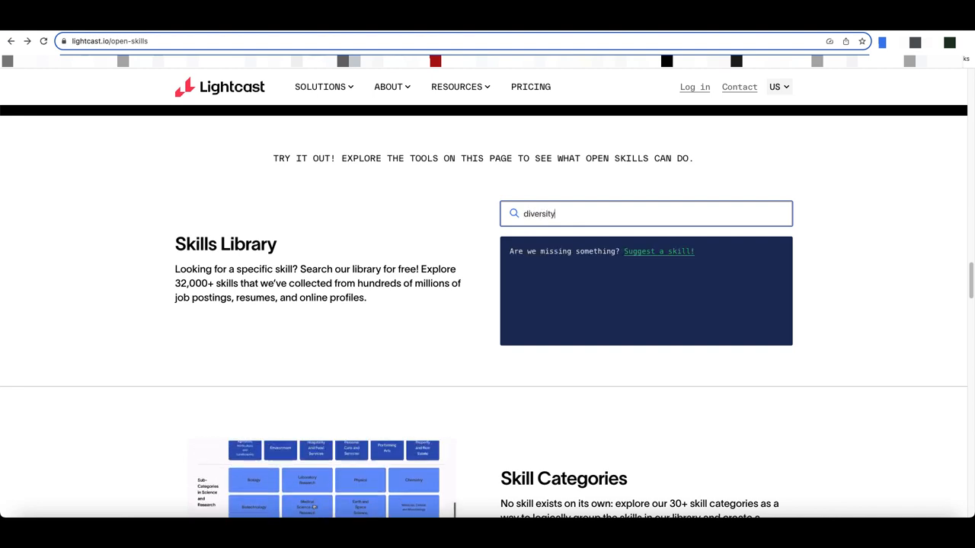
type("diversity")
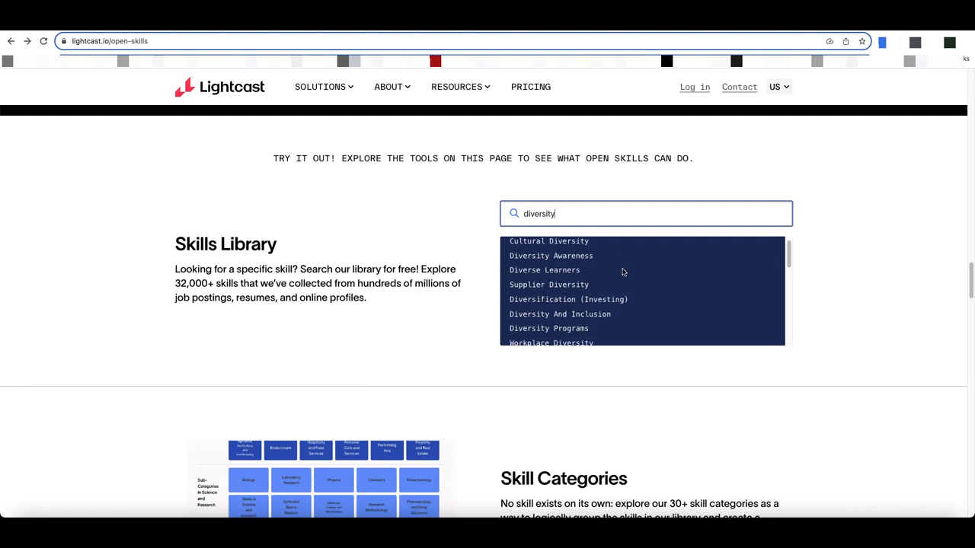
scroll("down", 3)
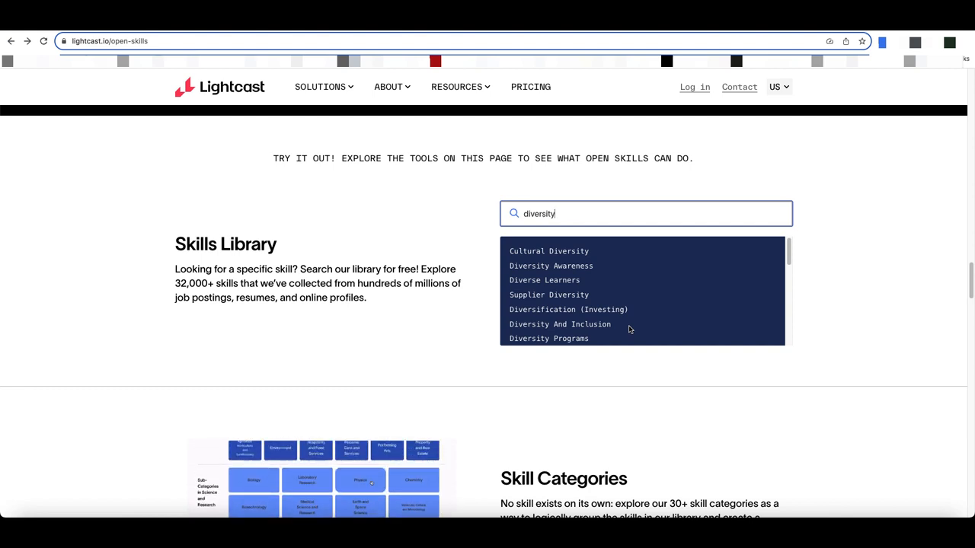
mouse_move(633, 279)
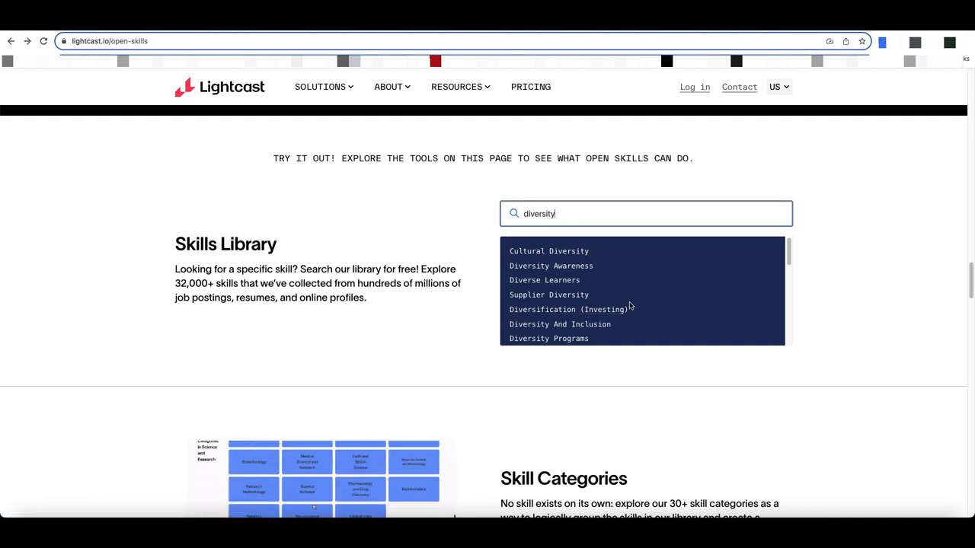
- Open Diversity And Inclusion, highlight its description, then clear the selection
left_click(559, 325)
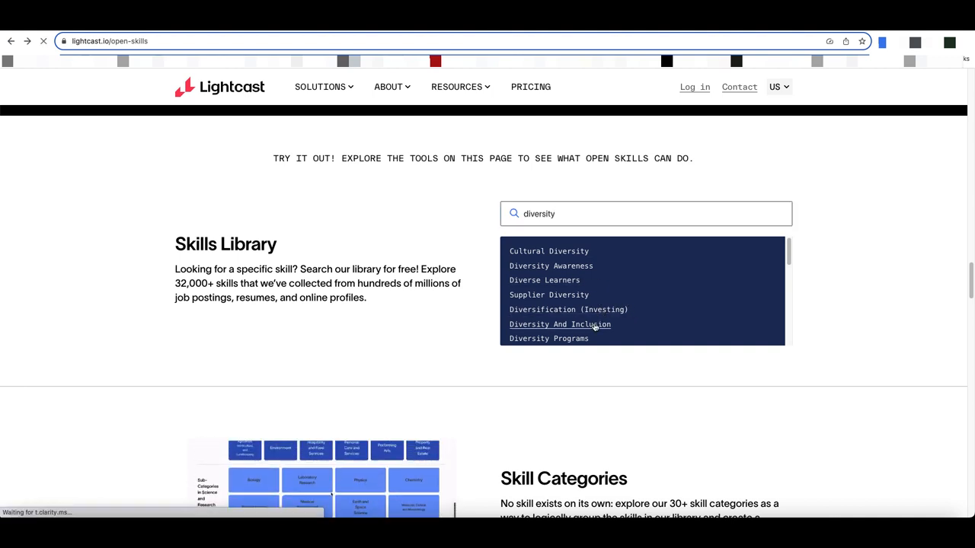
left_click(559, 324)
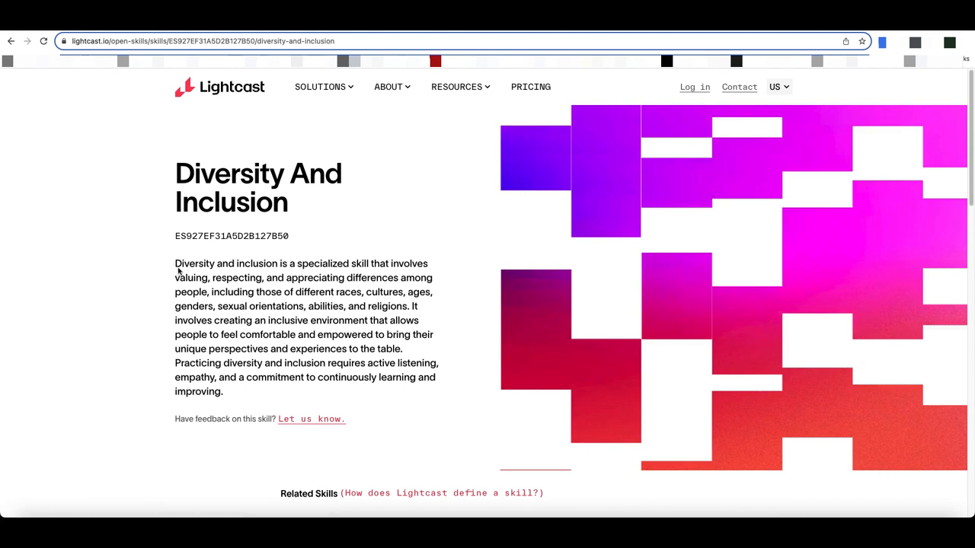
left_click_drag(175, 264, 224, 391)
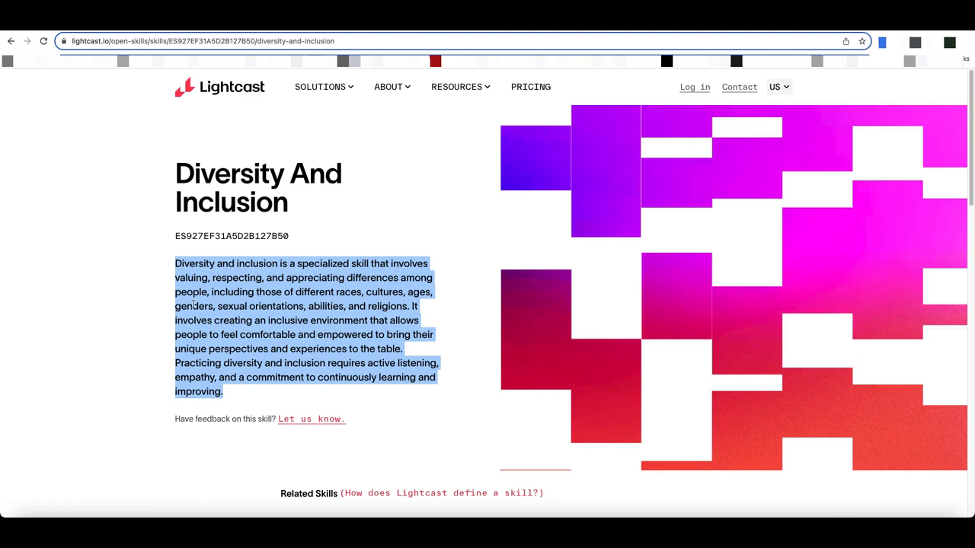
left_click(165, 282)
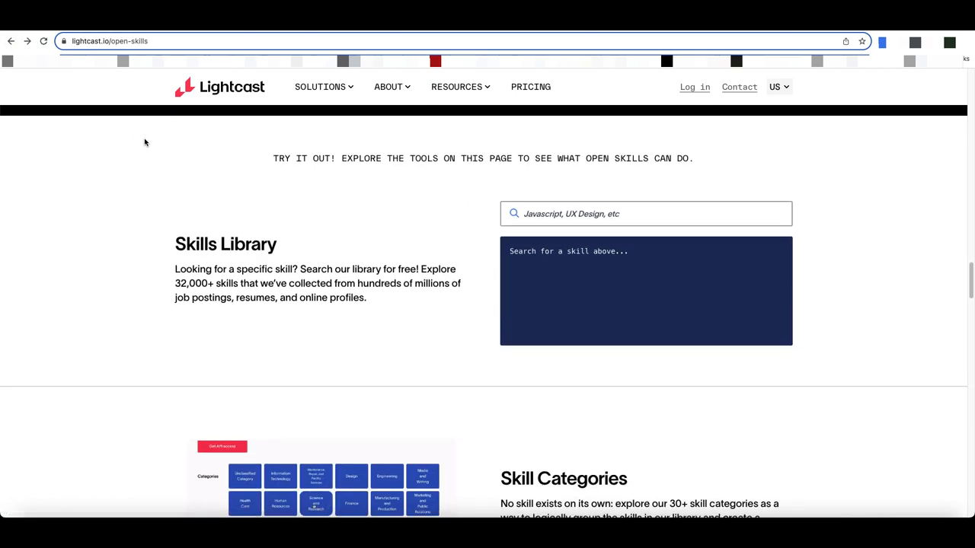
- Enter 'diversity' in the search field and choose the Cultural Diversity result
type("d")
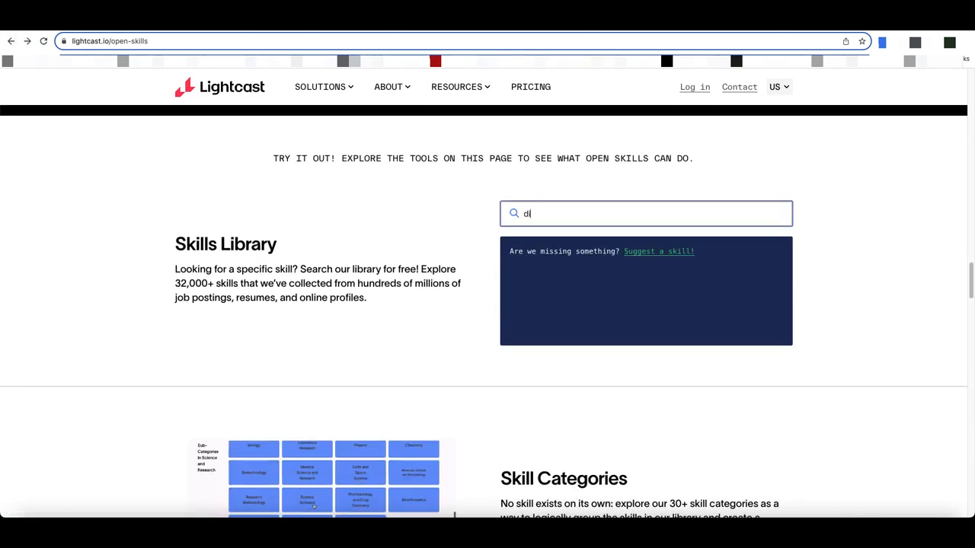
type("iversity")
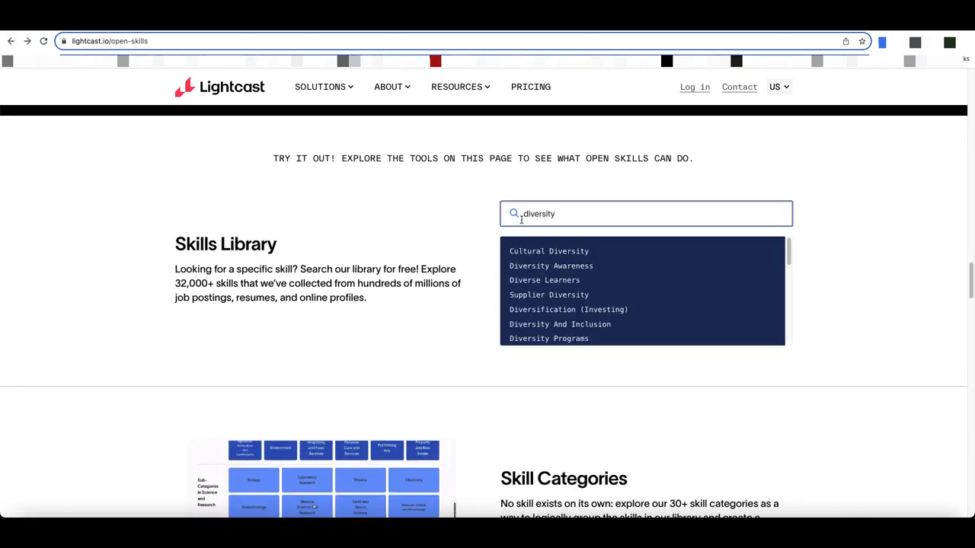
left_click(548, 251)
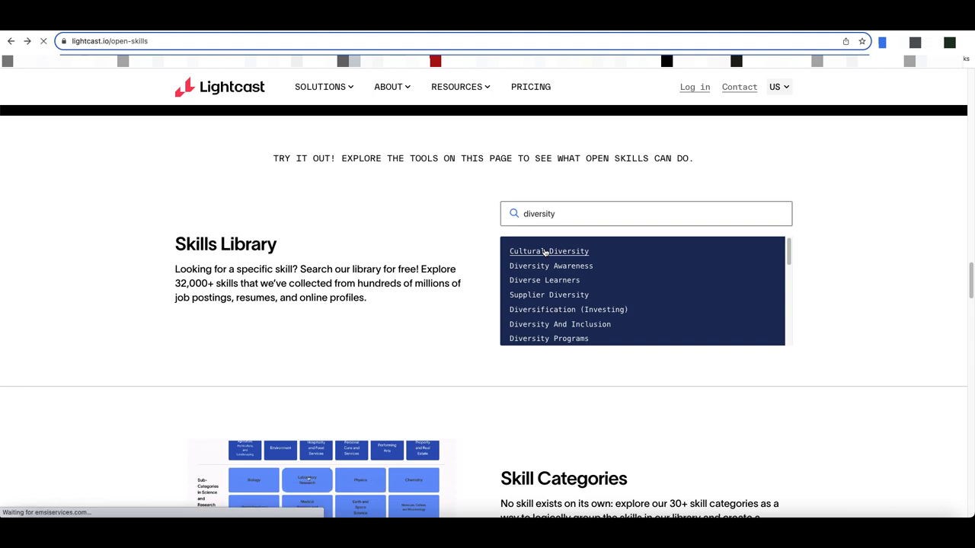
- Select the Cultural Diversity title through its skill ID KS122L46TBBZJ9858RGR
left_click(549, 251)
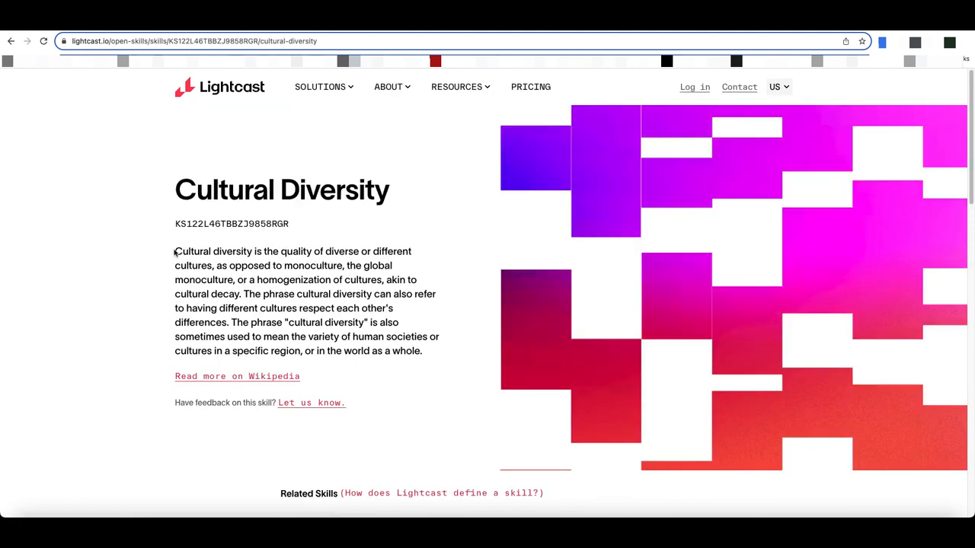
mouse_move(159, 256)
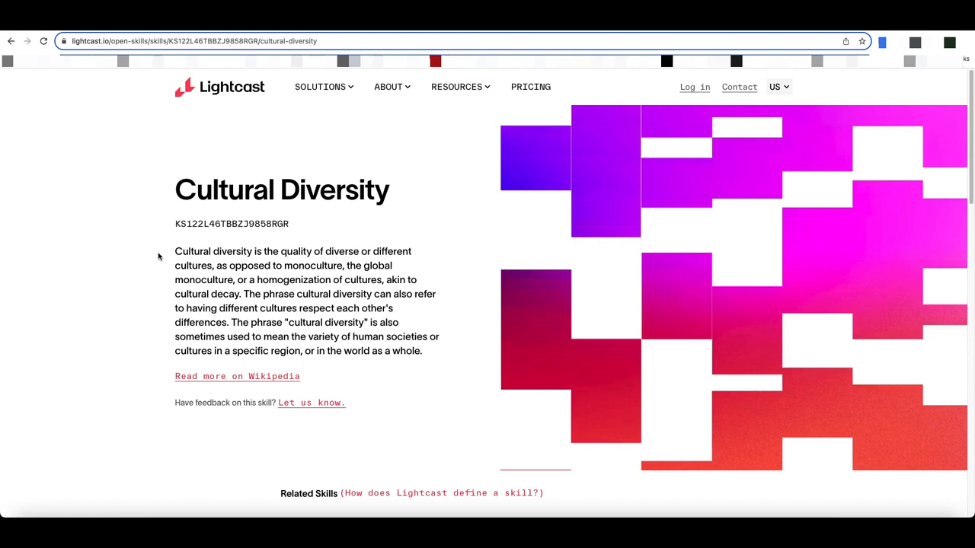
mouse_move(172, 220)
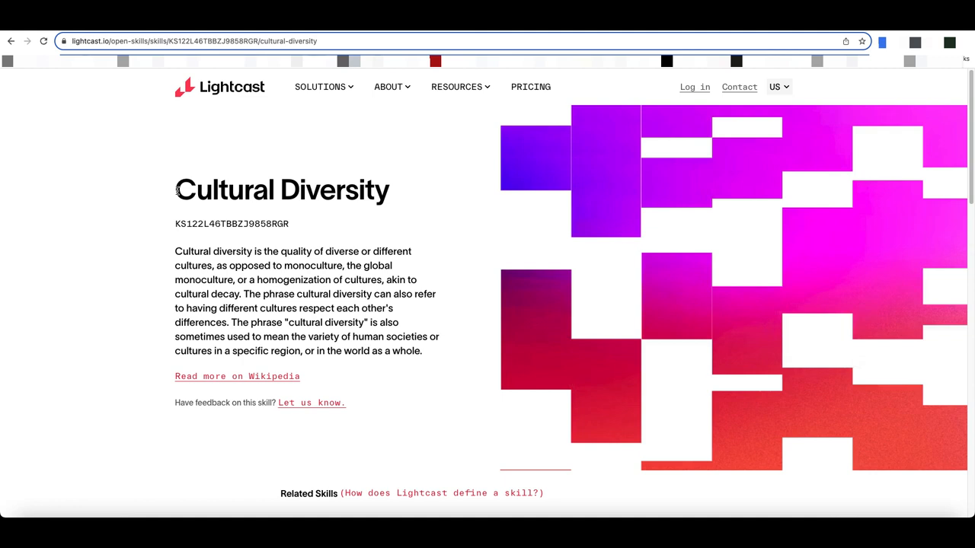
double_click(213, 189)
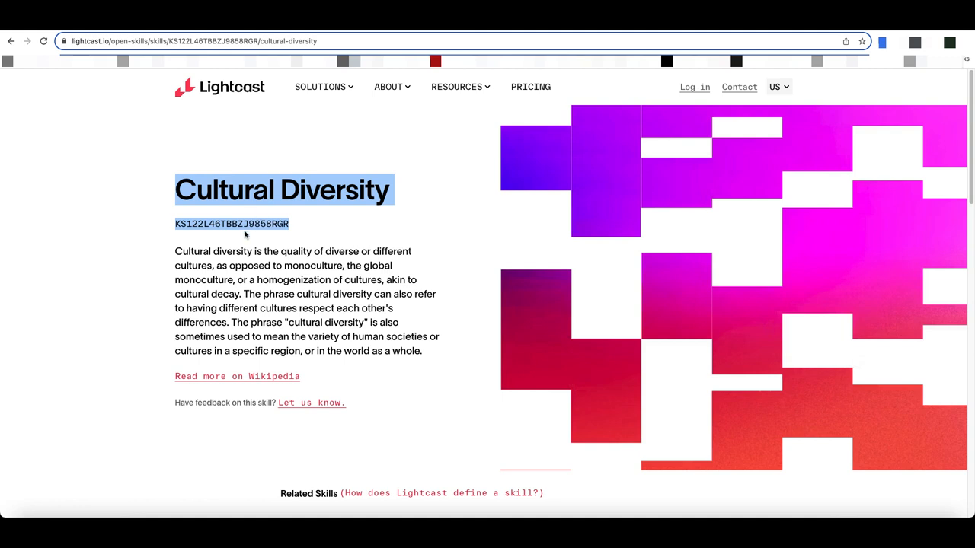
mouse_move(295, 235)
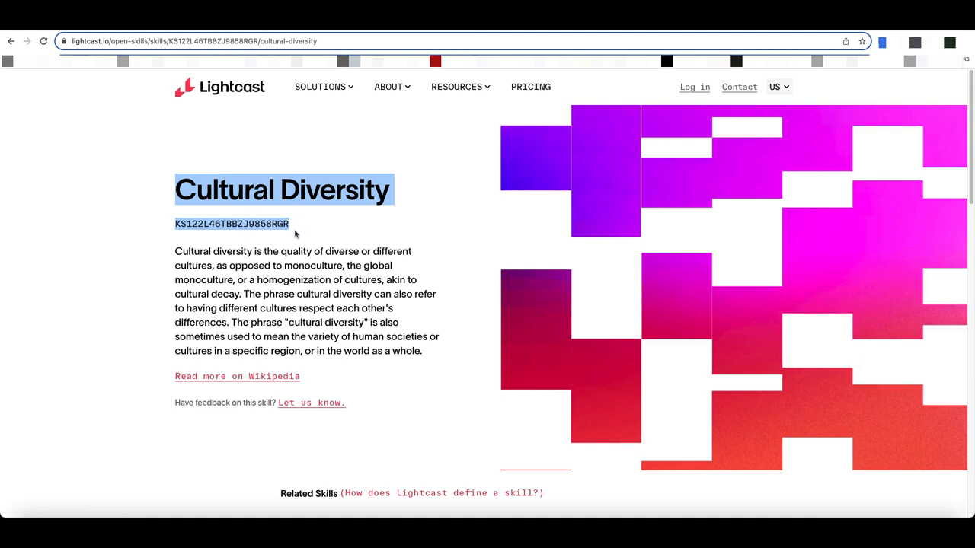